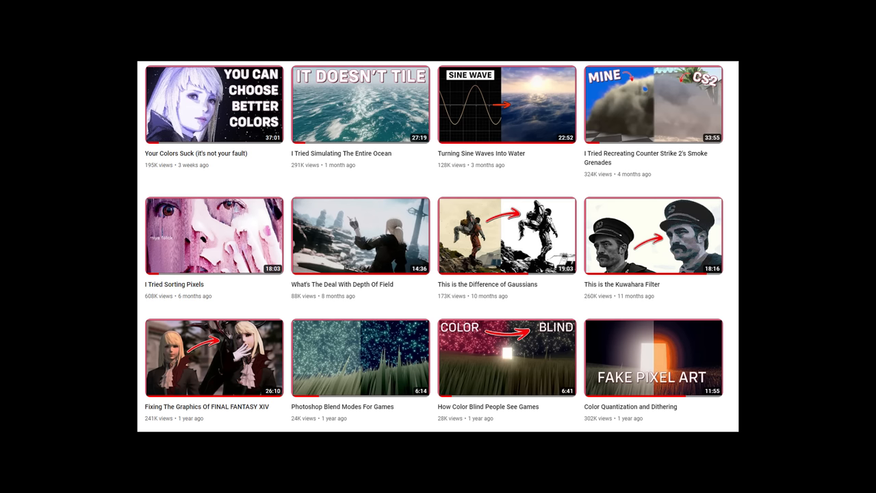
# Display the flat plane with the blocky grayscale noise shader visible per cell.
pyautogui.click(653, 104)
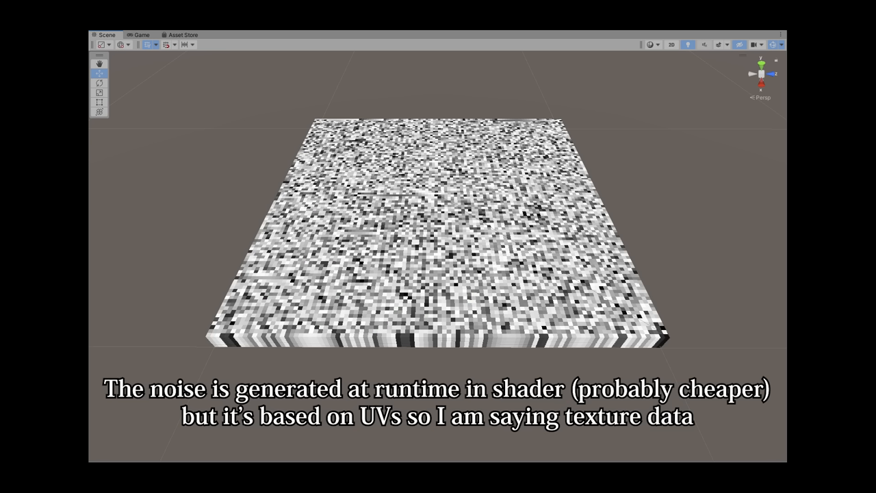
# Show the pale triangle-wireframe sphere mesh as the fur example's base.
pyautogui.click(141, 36)
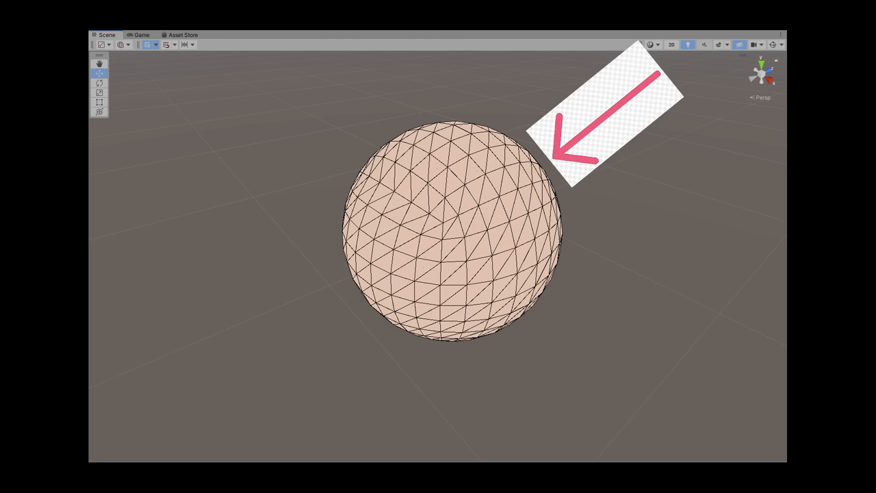
# Enter Play mode showing the green shell grass slab with its Simple Shell settings.
pyautogui.click(141, 35)
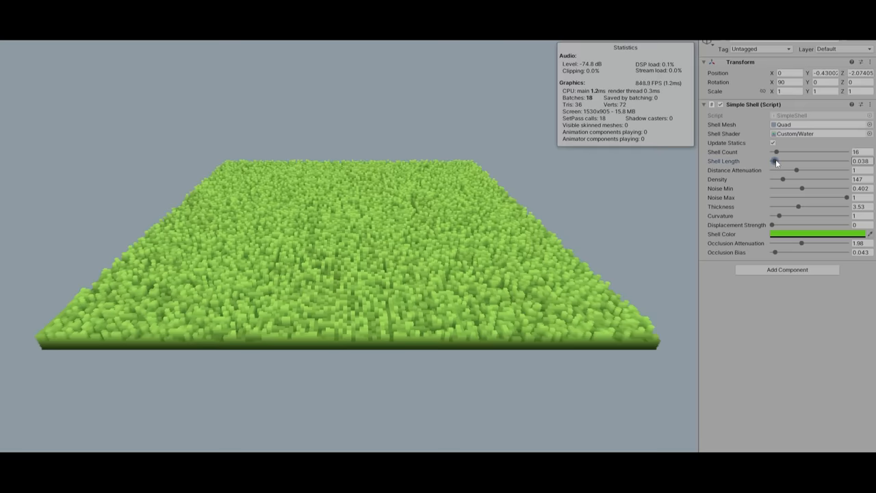
# Nudge the grass blade length slider up and down while viewing the field at ground level.
pyautogui.moveTo(775, 162); pyautogui.dragTo(786, 162)
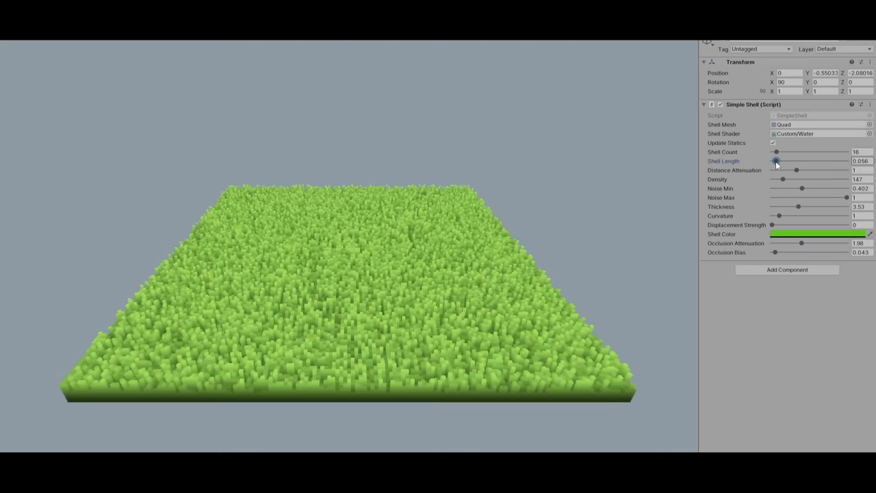
pyautogui.moveTo(778, 162); pyautogui.dragTo(774, 161)
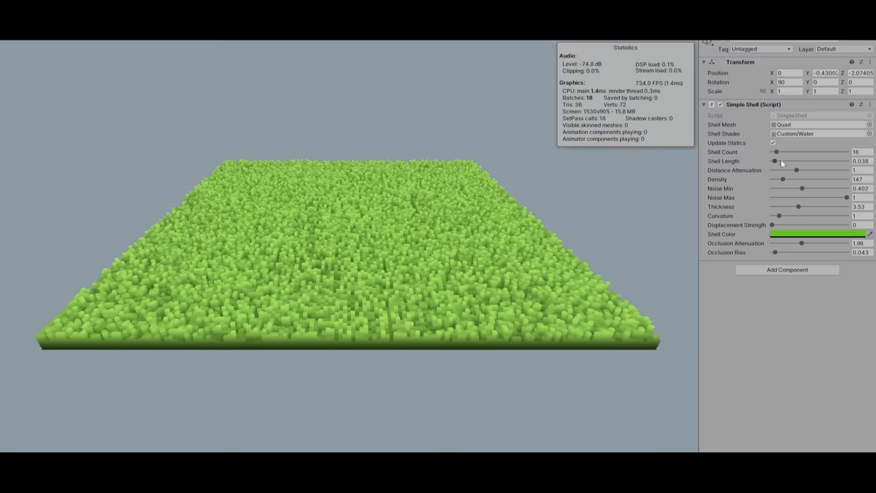
pyautogui.moveTo(775, 161); pyautogui.dragTo(786, 161)
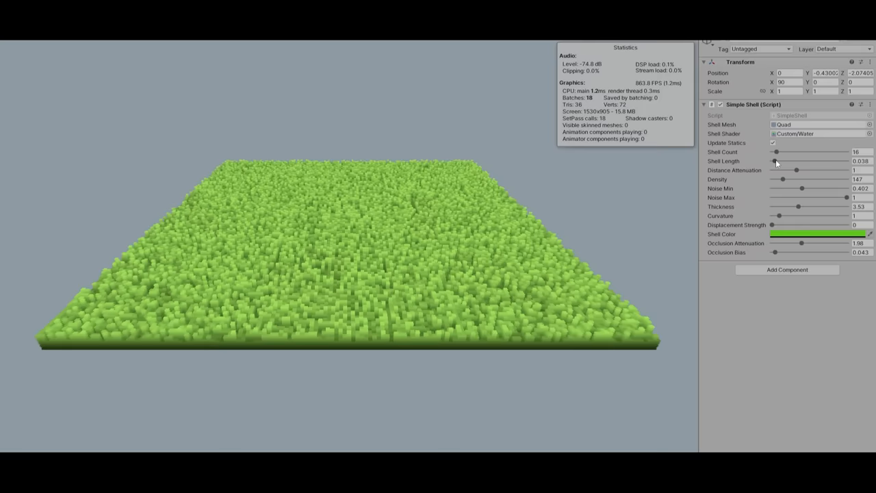
pyautogui.moveTo(775, 161); pyautogui.dragTo(778, 162)
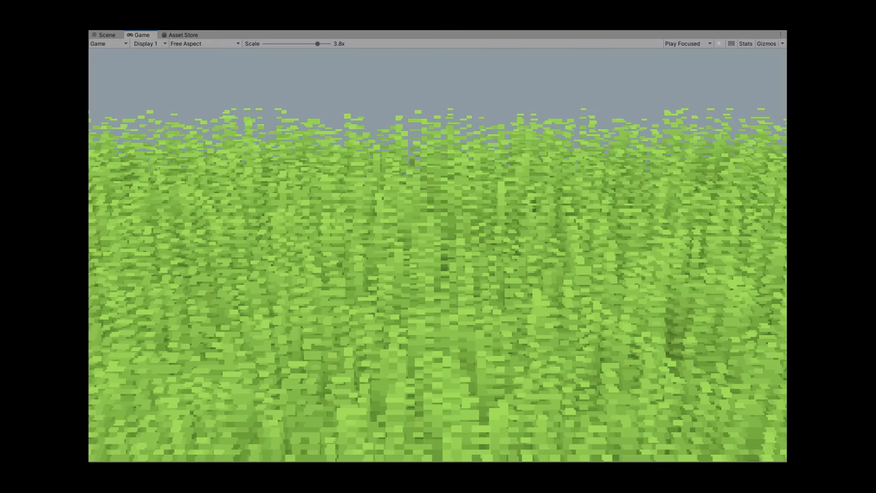
# Return to the Scene view zoomed on the corner's tall, rounded tapered blades.
pyautogui.moveTo(317, 42); pyautogui.dragTo(267, 43)
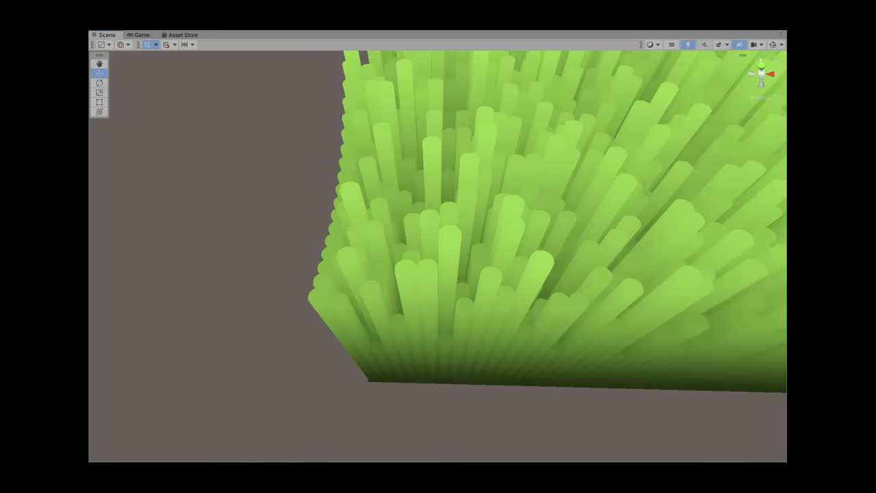
pyautogui.click(142, 36)
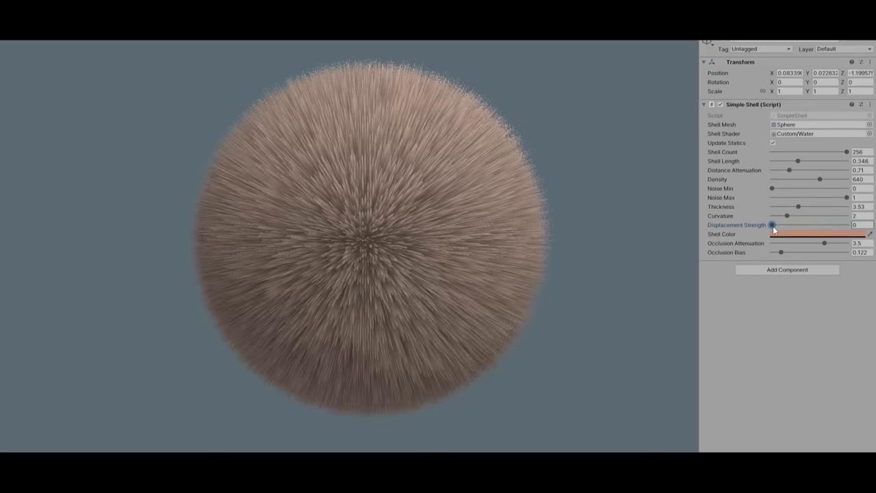
# Raise the fur sphere's Displacement Strength slider from 0 to about 0.498.
pyautogui.moveTo(772, 225); pyautogui.dragTo(804, 224)
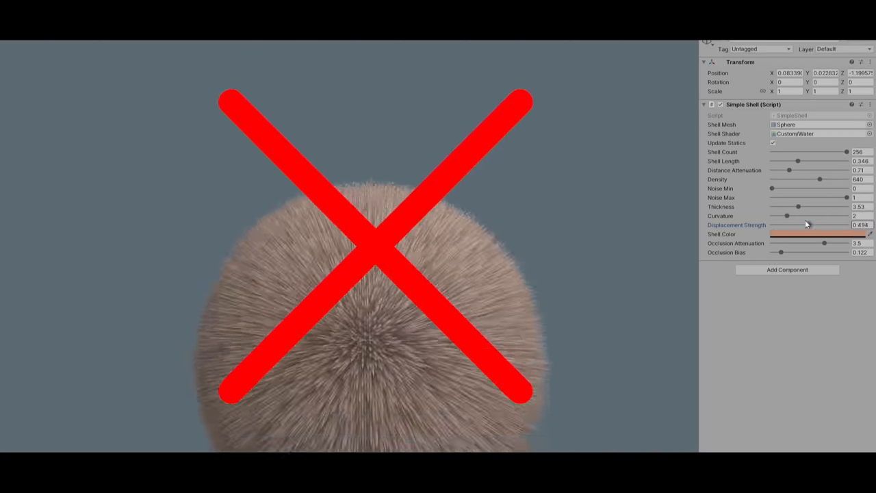